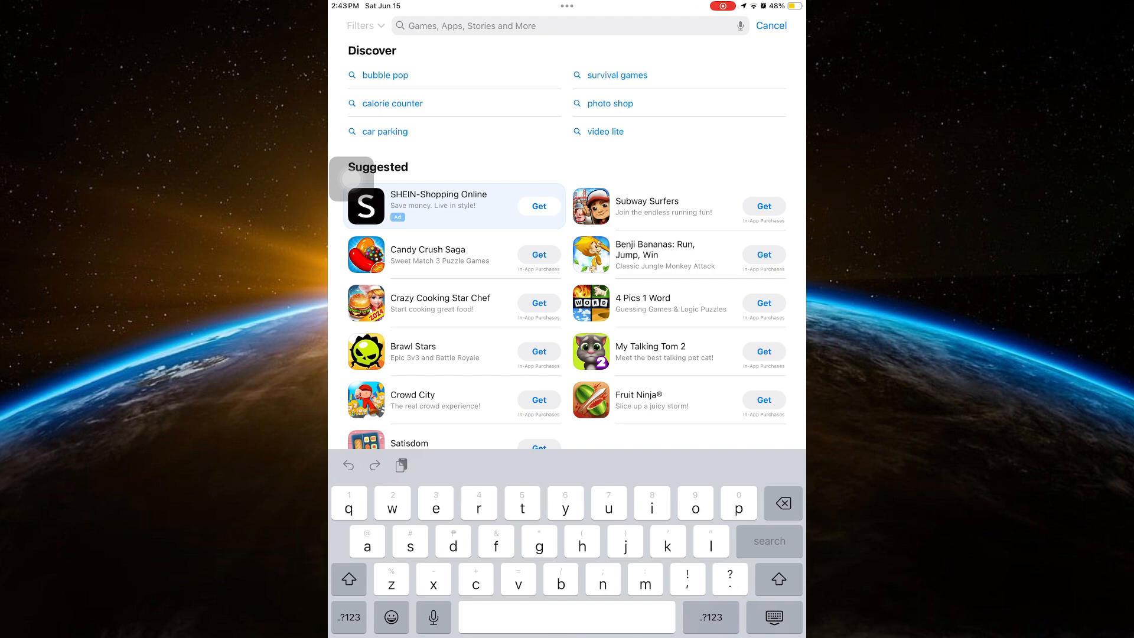
Search 'widgy', install Widgy Widgets: Home/Lock/Watch, and launch it
text(widgy)
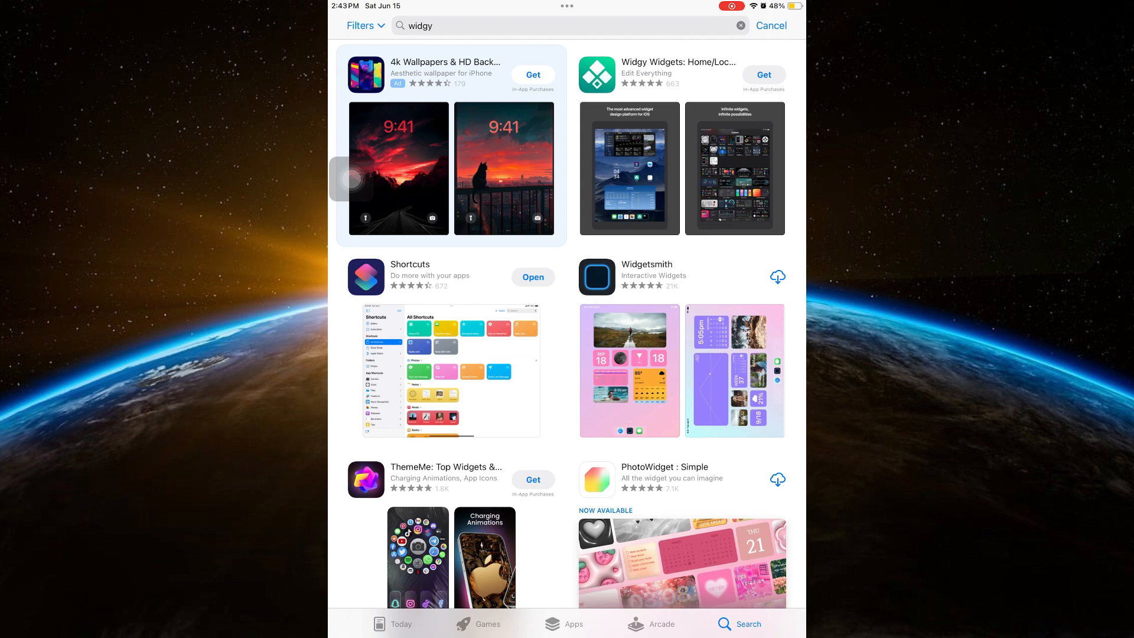
click(679, 62)
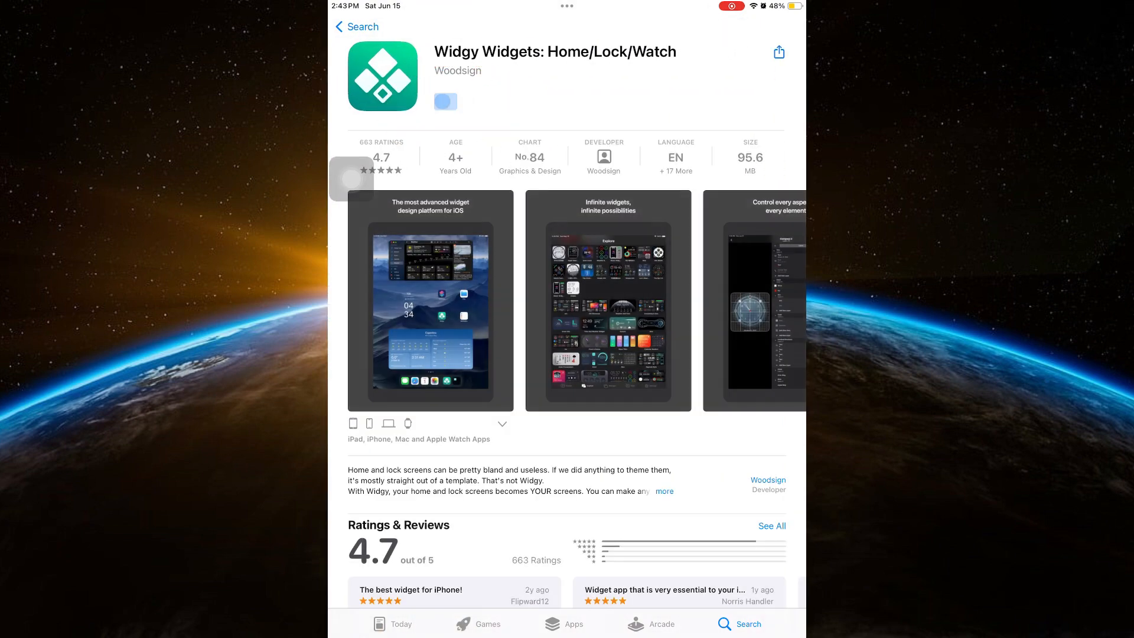
click(445, 101)
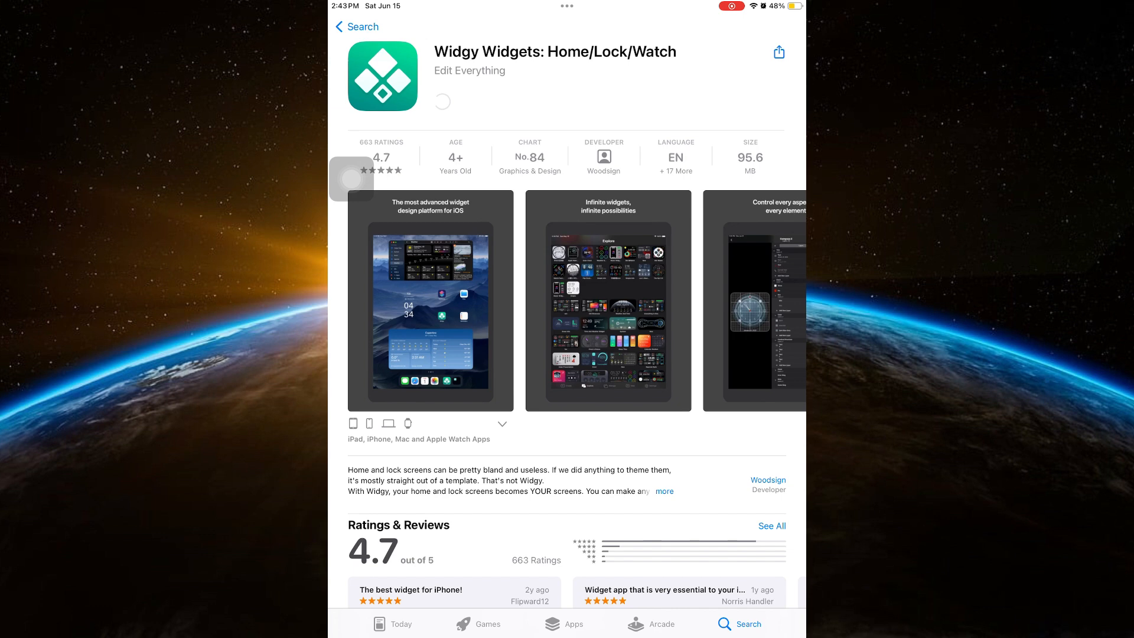
click(441, 101)
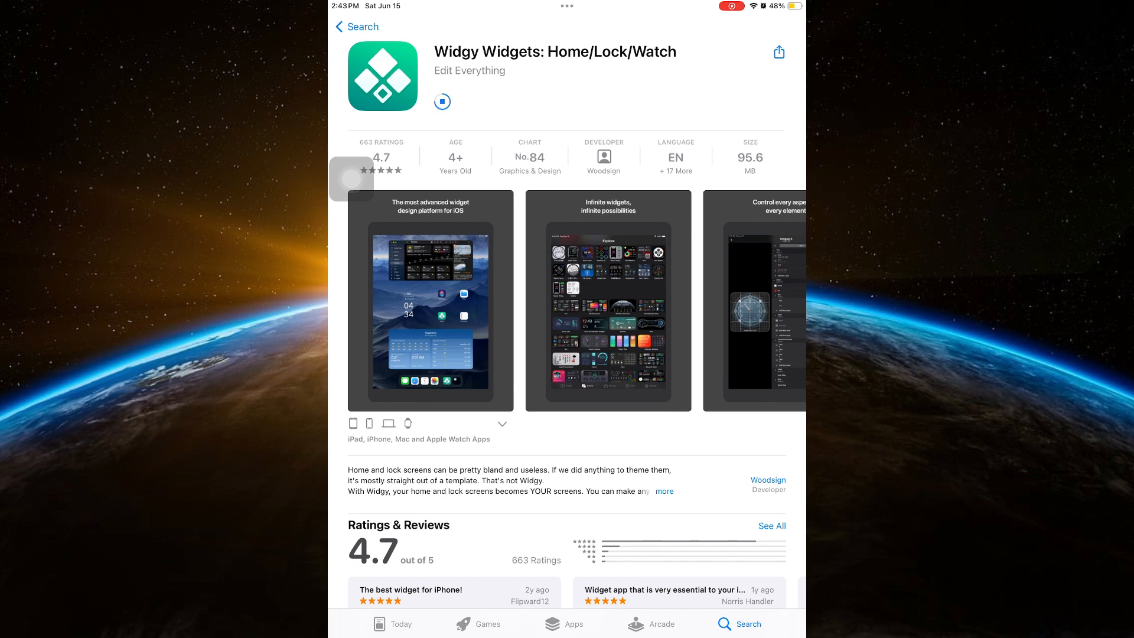
click(441, 101)
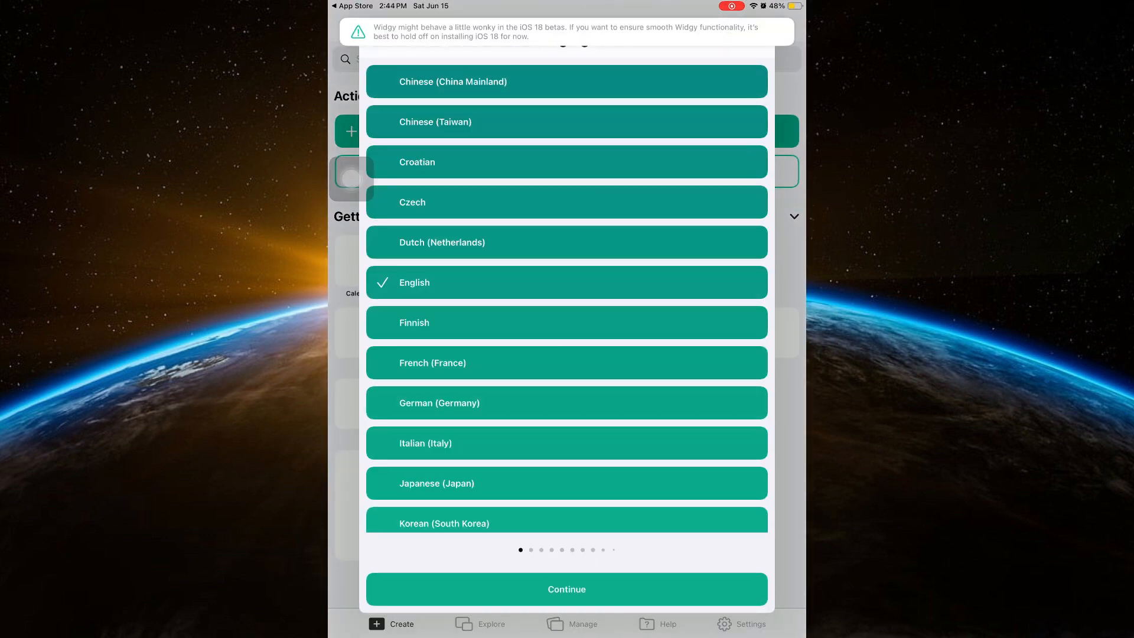
Keep English, get past the Don't Forget page, and go to widget management
click(566, 589)
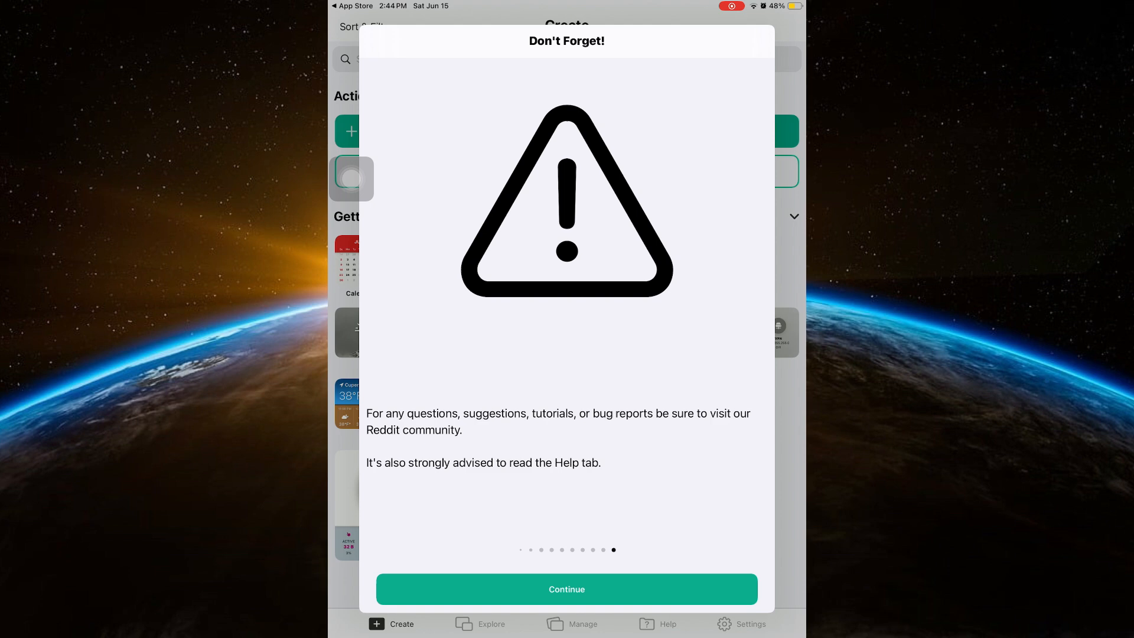
click(566, 589)
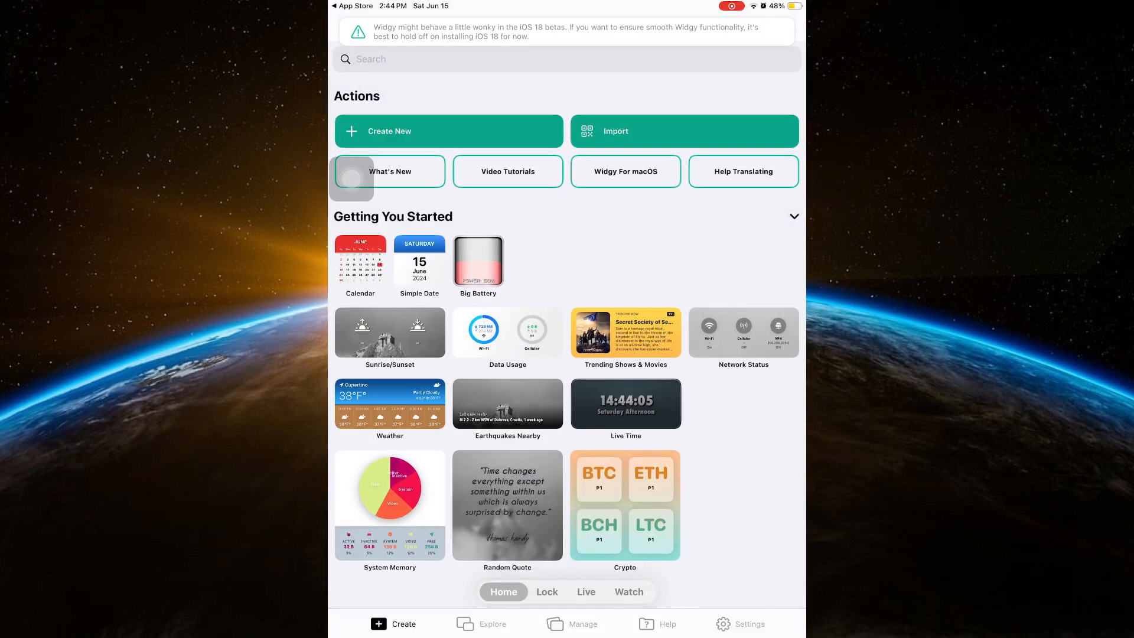
click(581, 624)
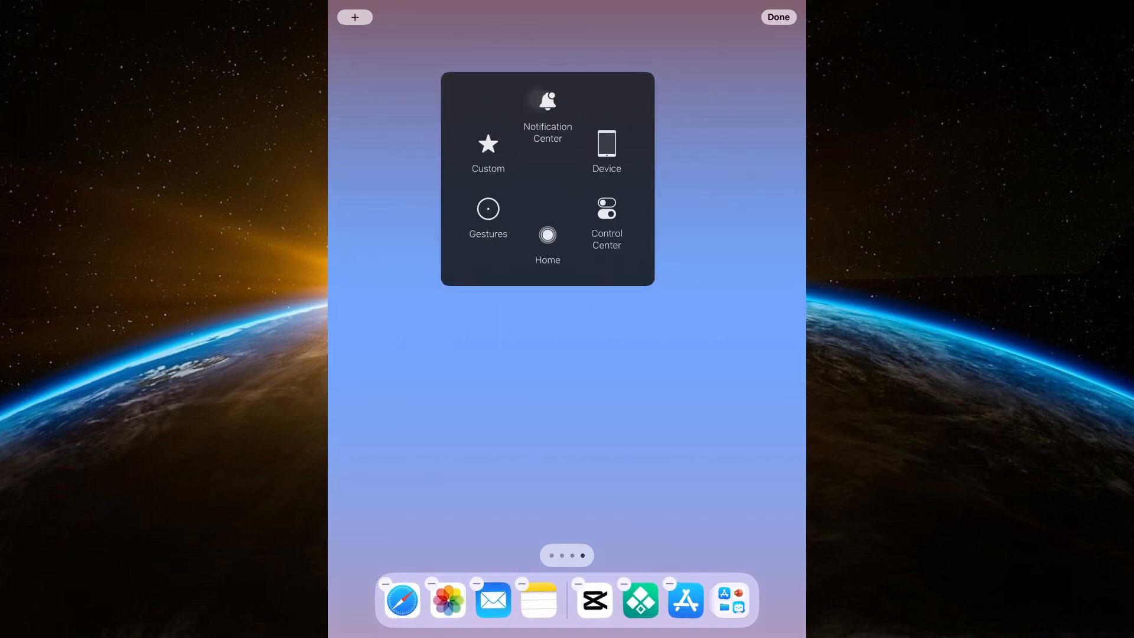
Screenshot the empty home page and add it as the transparency wallpaper
click(606, 144)
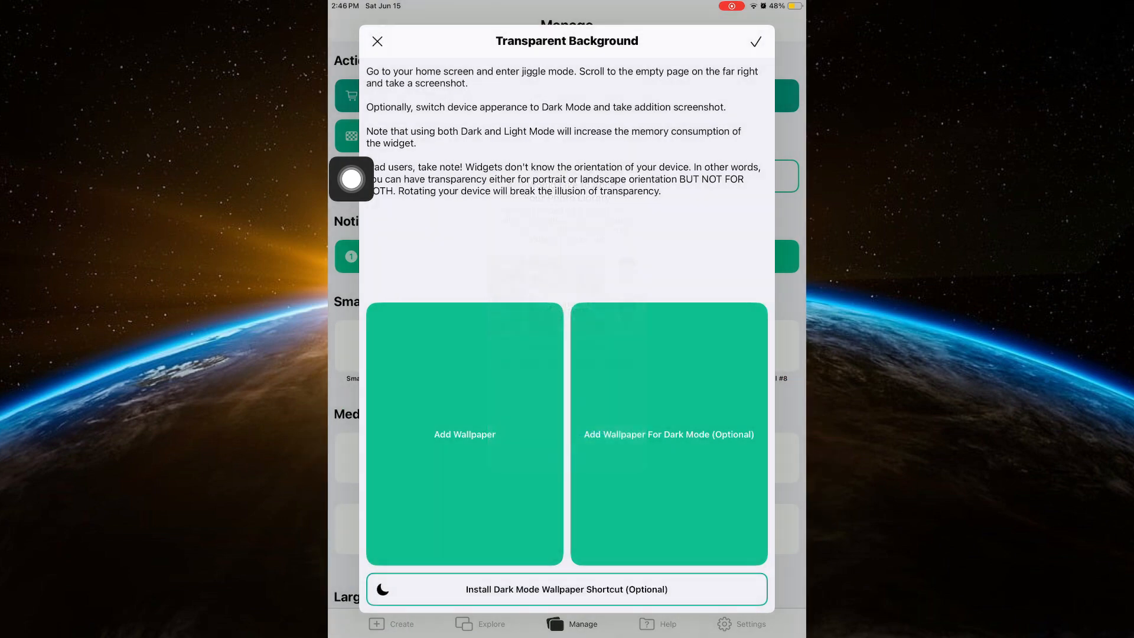
click(465, 434)
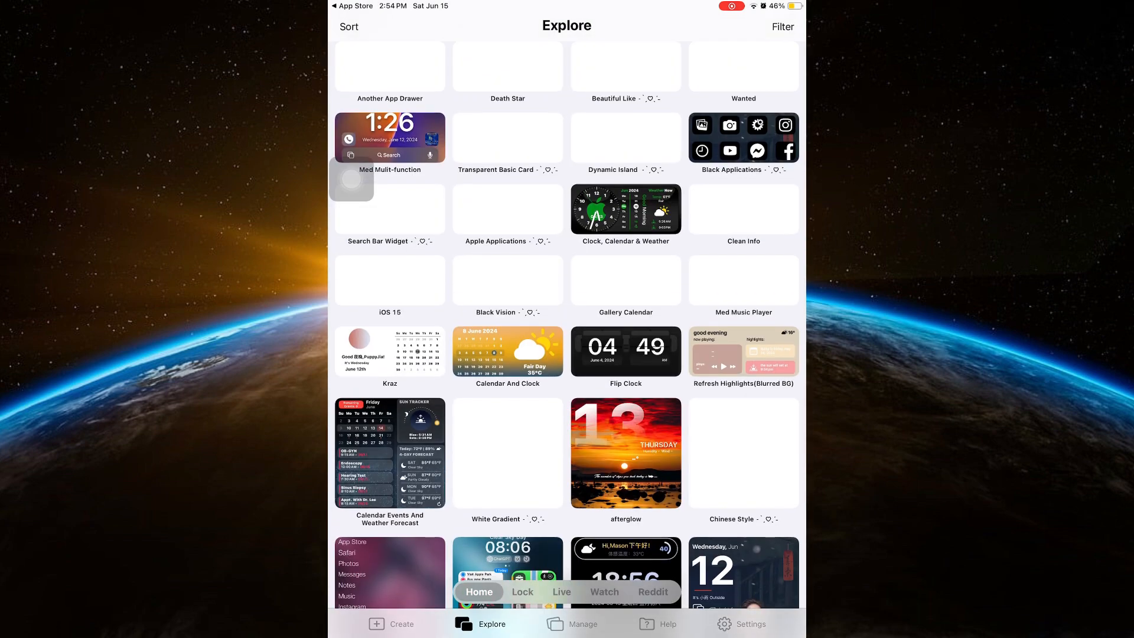
Import Refresh Highlights(Blurred BG), dismiss the success alert, and return to Manage
click(743, 354)
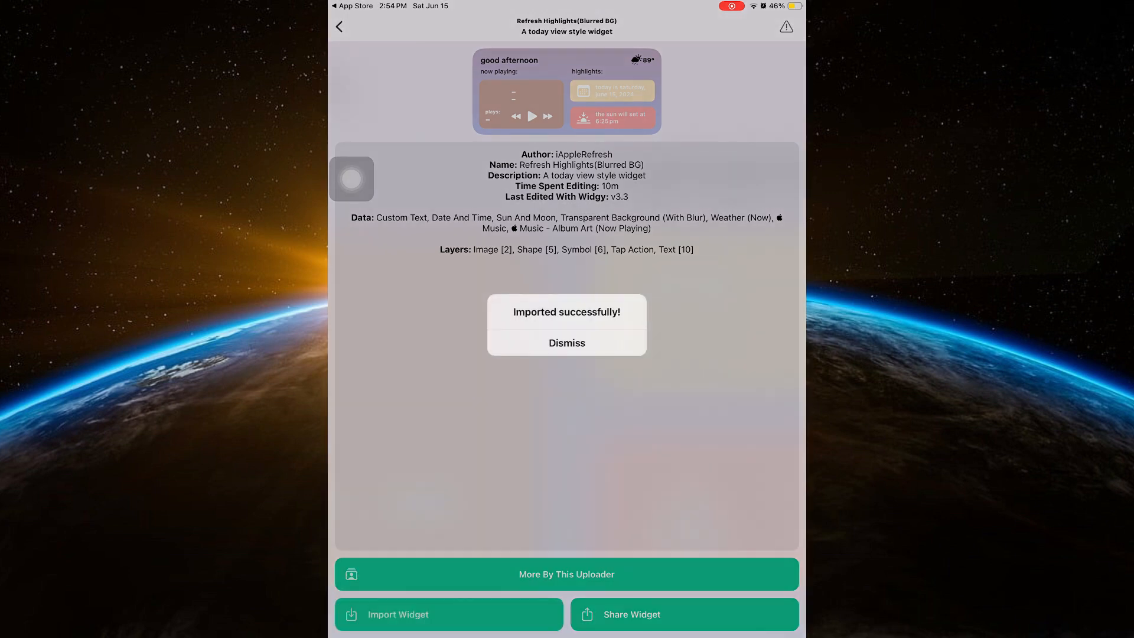
click(567, 343)
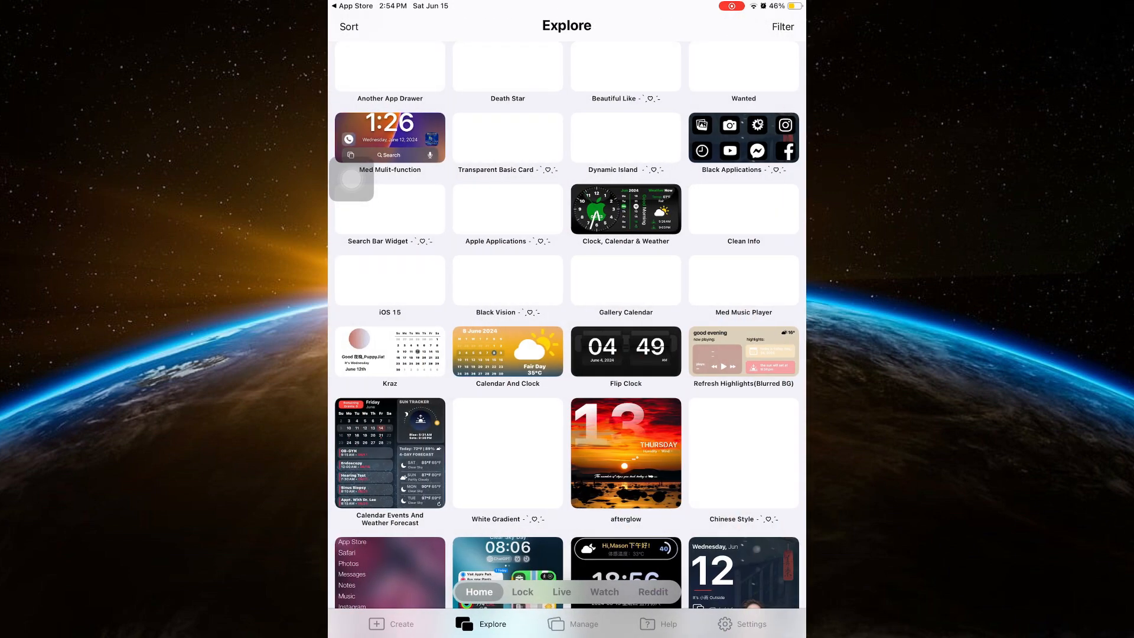
click(587, 624)
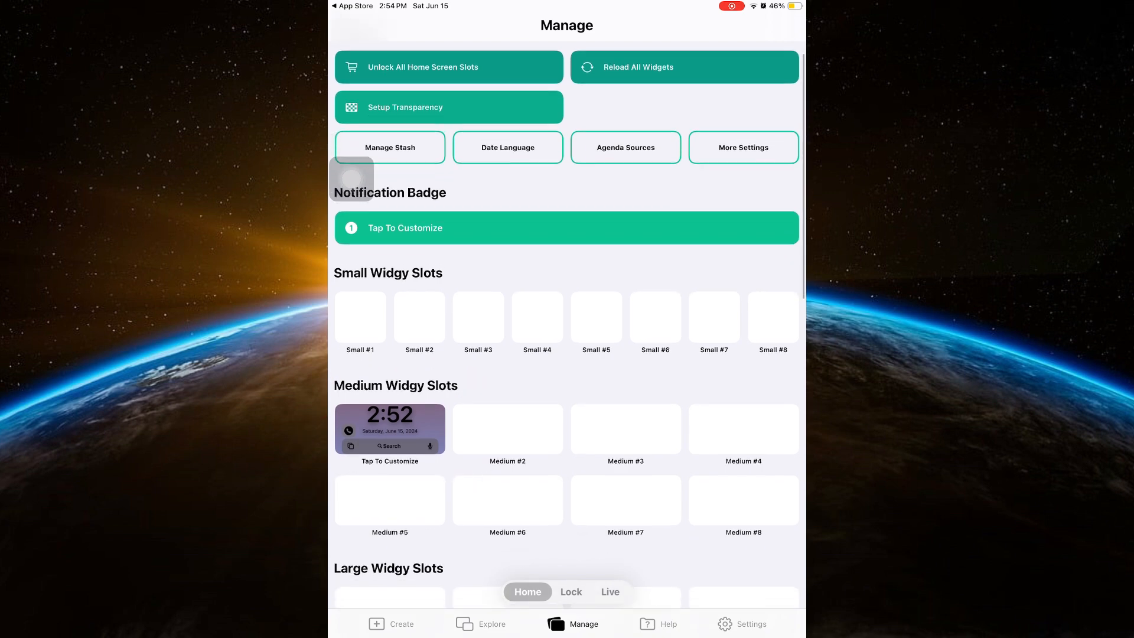
Drag Medium #1's position block to the top-left of the grid
click(389, 429)
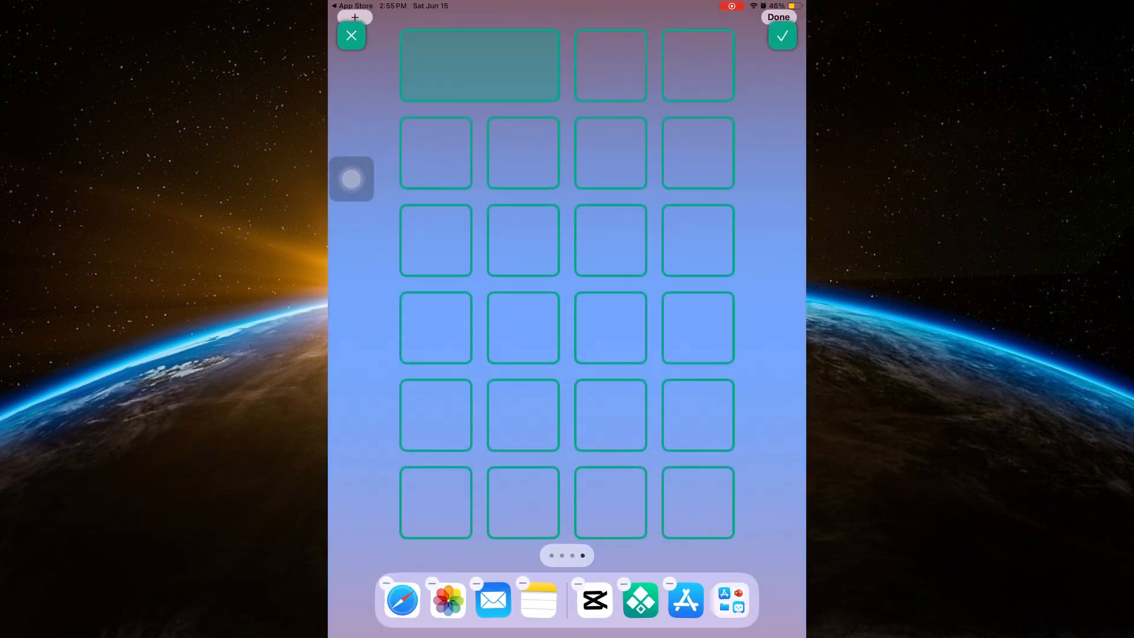
drag(480, 65, 479, 241)
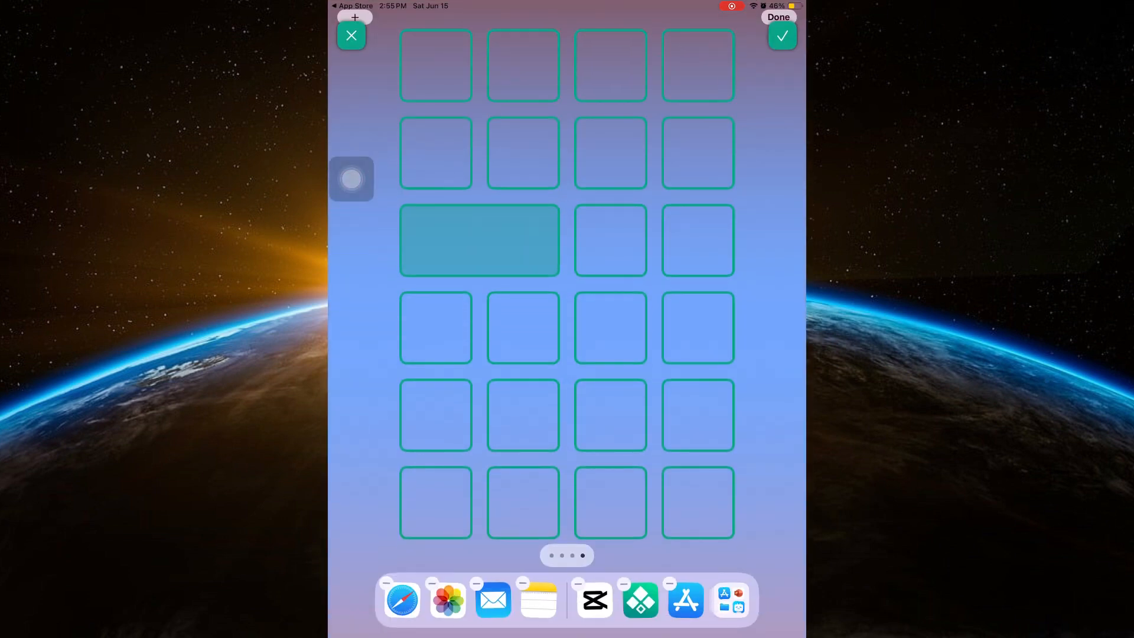
drag(479, 240, 566, 502)
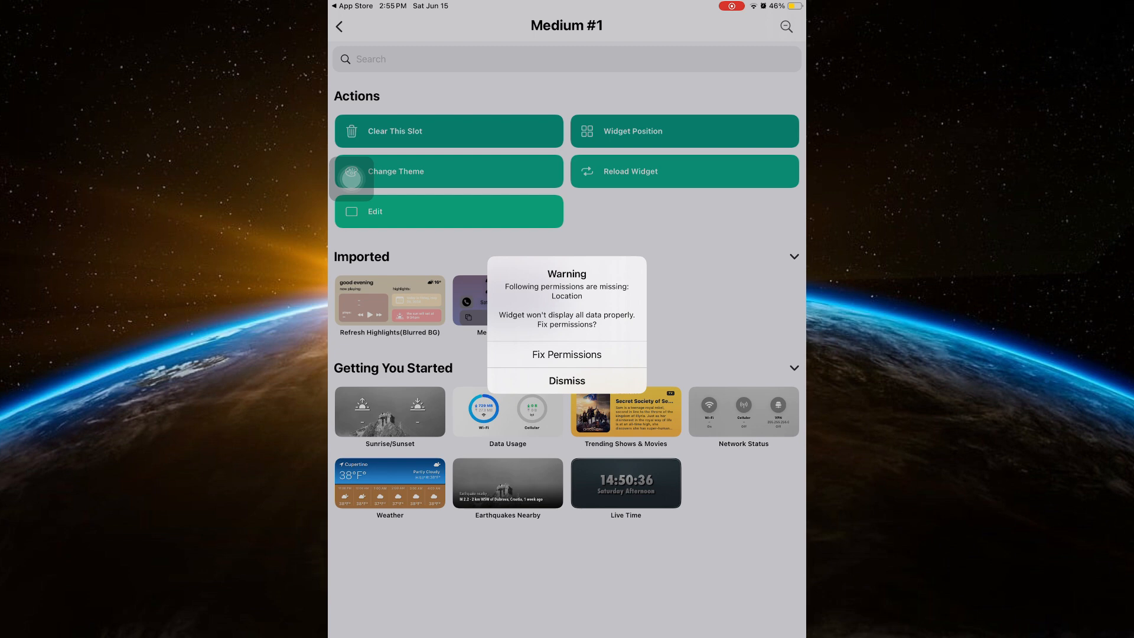
Dismiss the location warning and assign Refresh Highlights to Medium #1
click(567, 381)
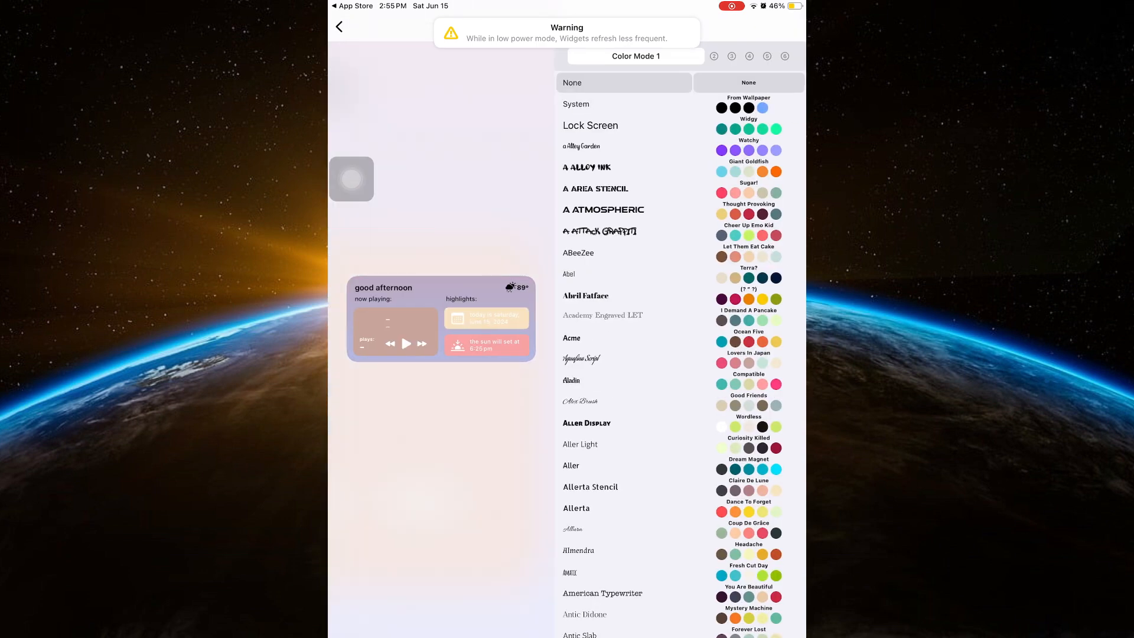
click(339, 27)
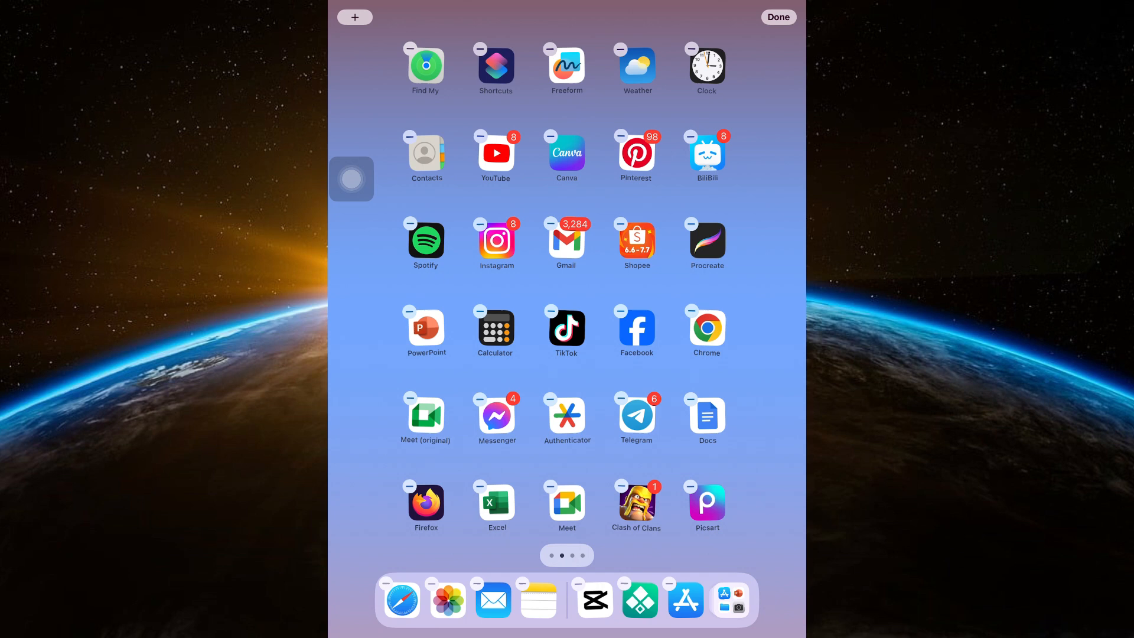
Add the Widgy medium widget at the top-left of the home screen
click(354, 17)
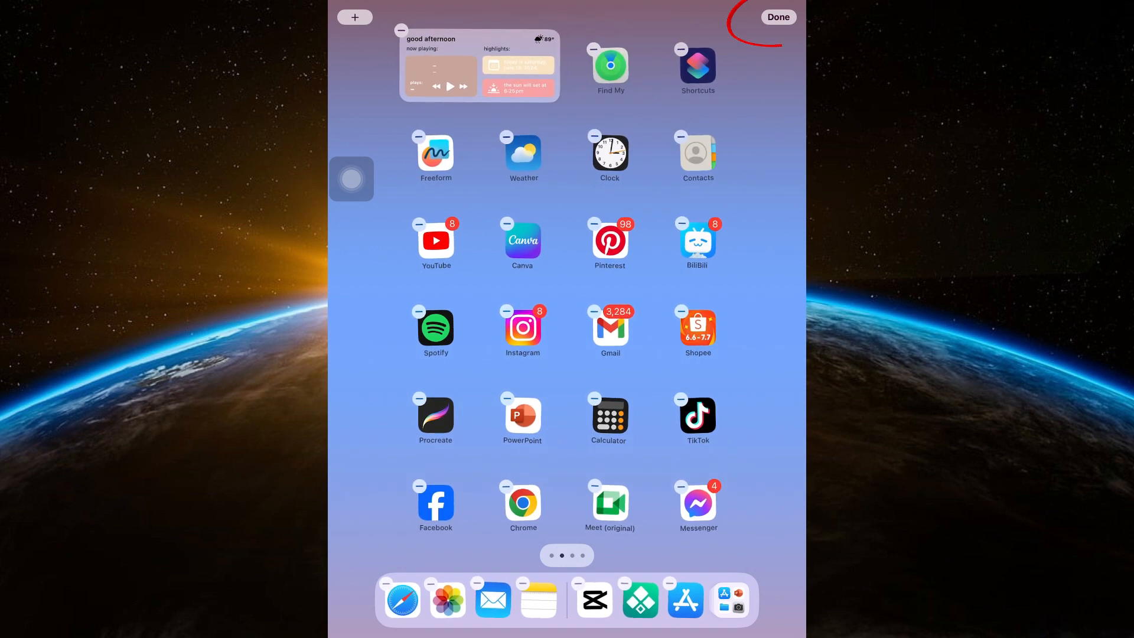
click(778, 16)
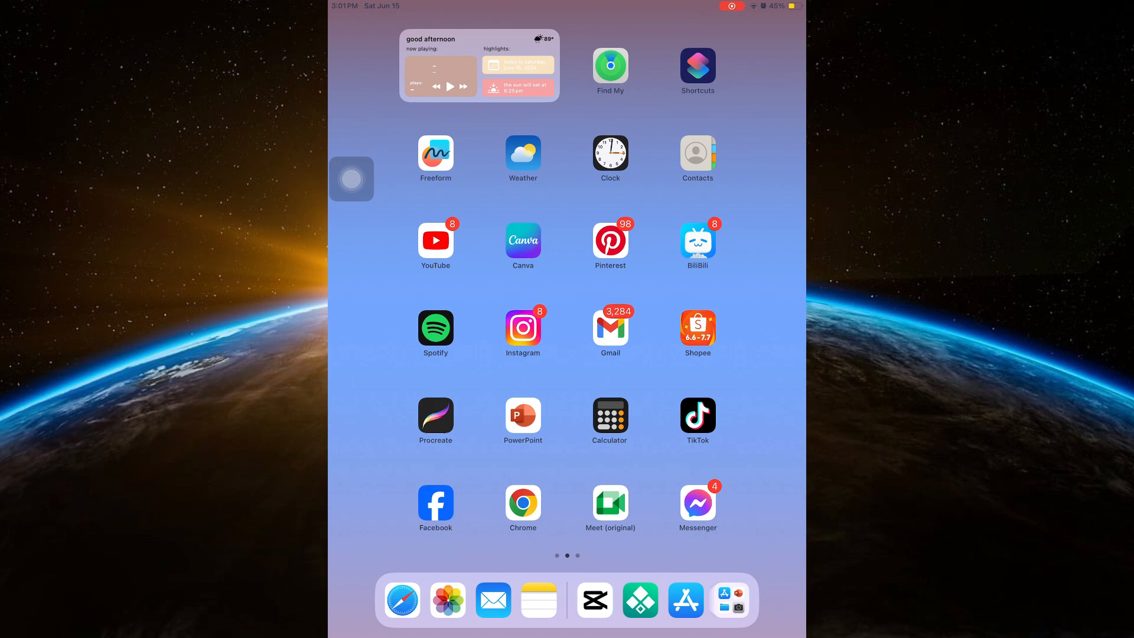